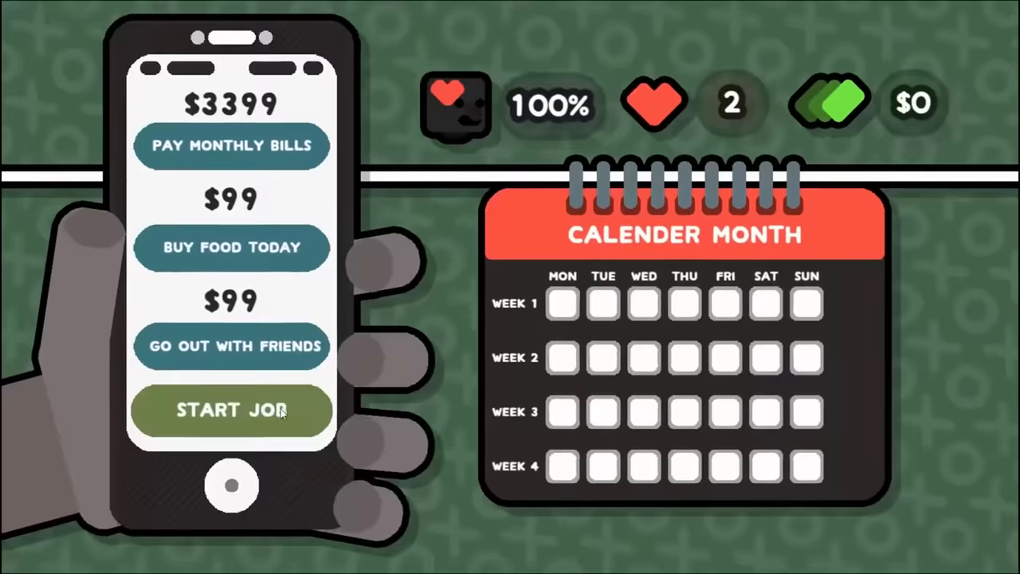
pyautogui.click(231, 411)
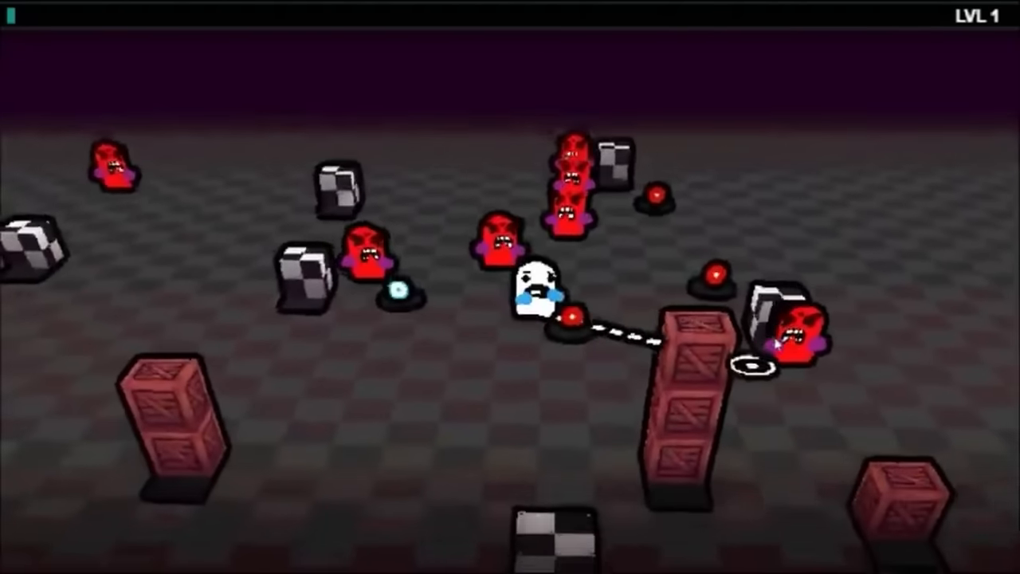